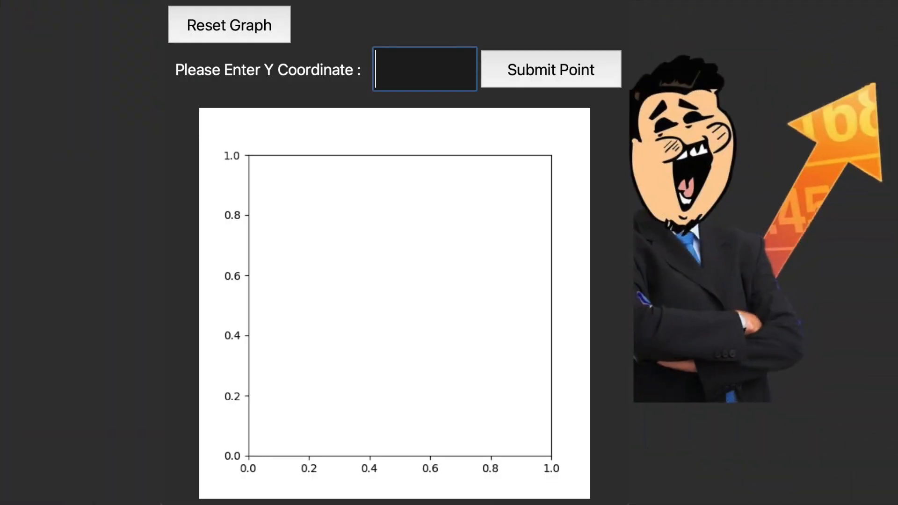
Submit points, including Y value 1, so the AI extends the zigzag and rising-curve patterns
click(550, 69)
text(0)
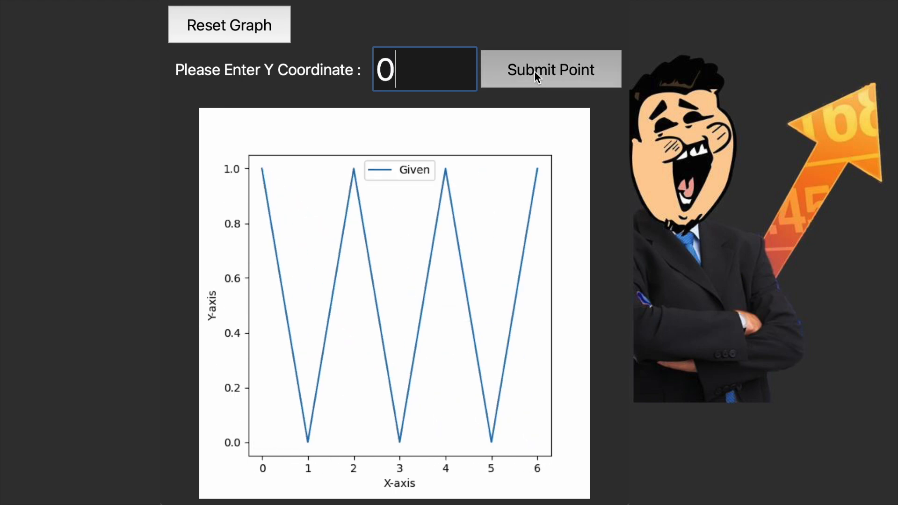
click(550, 69)
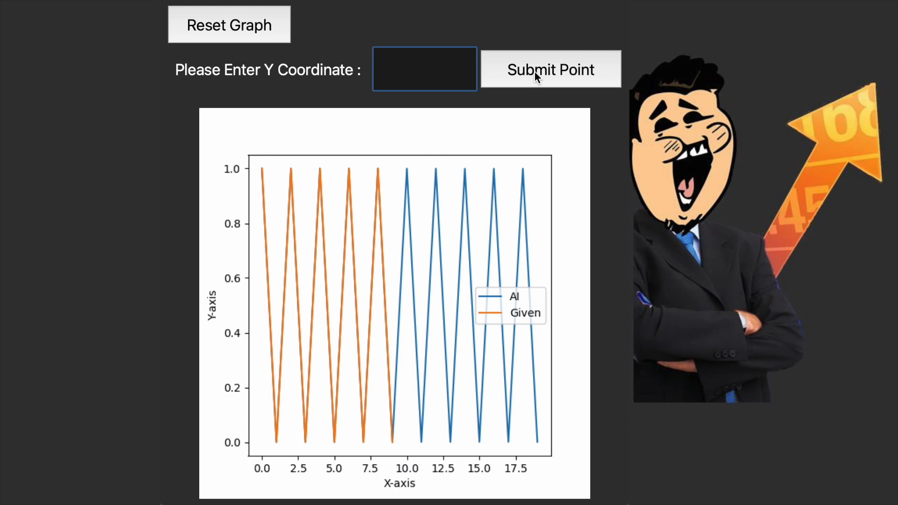
click(549, 69)
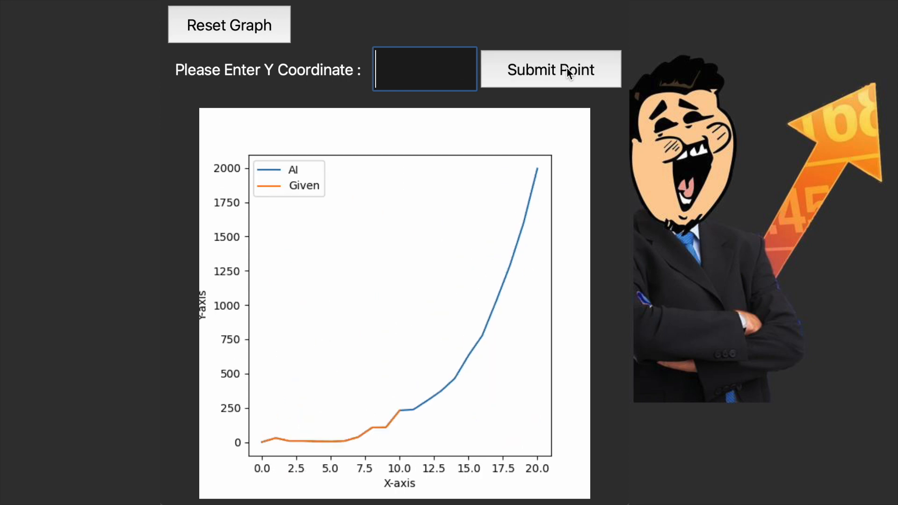
text(1)
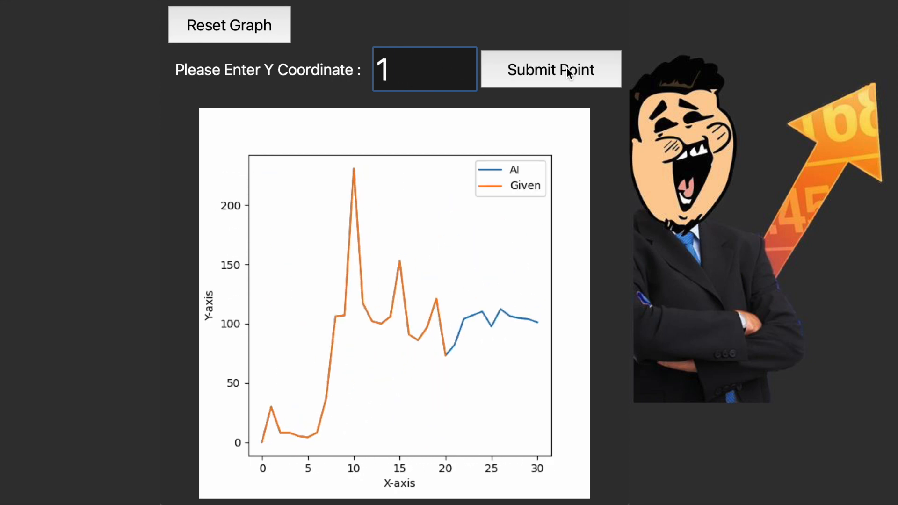
click(550, 69)
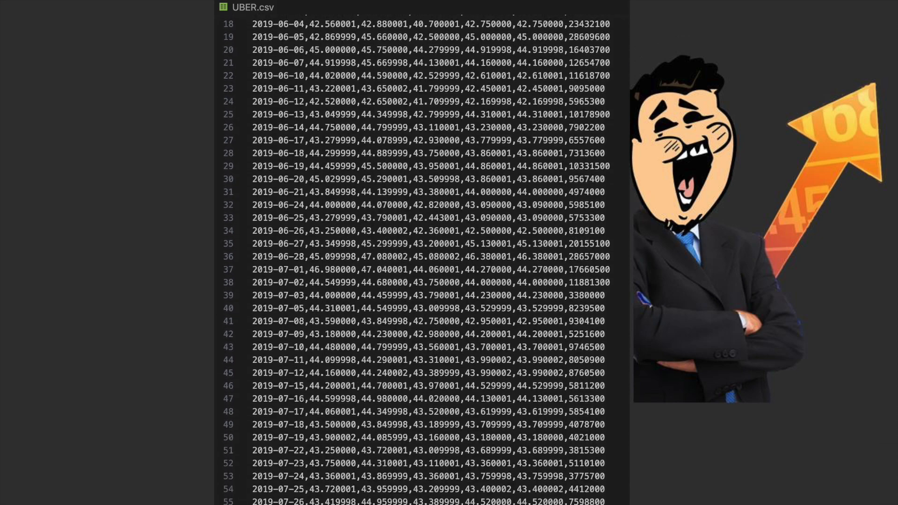
scroll(down, 3)
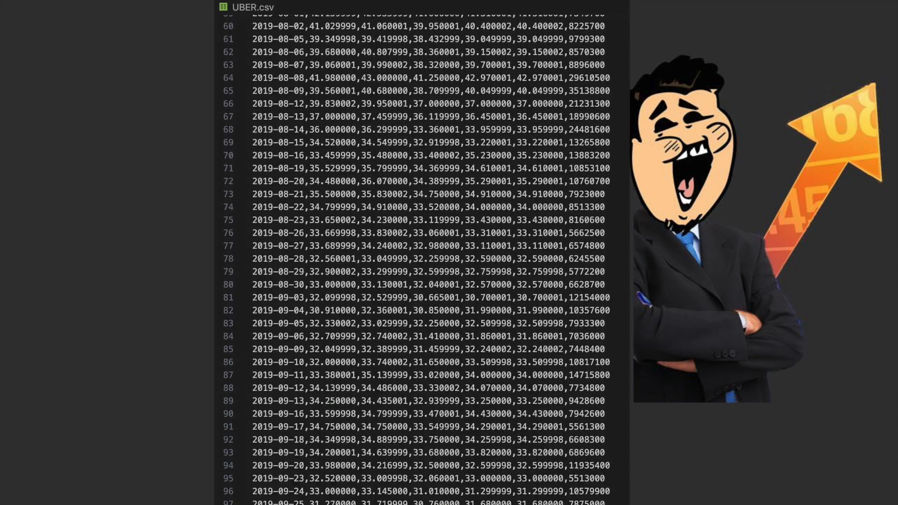
scroll(down, 3)
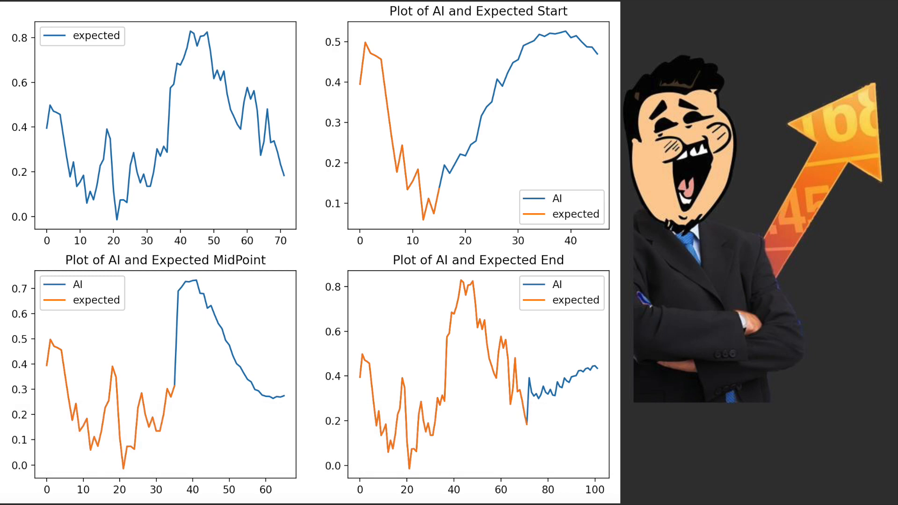
Advance past the Matplotlib window showing AI predictions against expected stock data
key(Right)
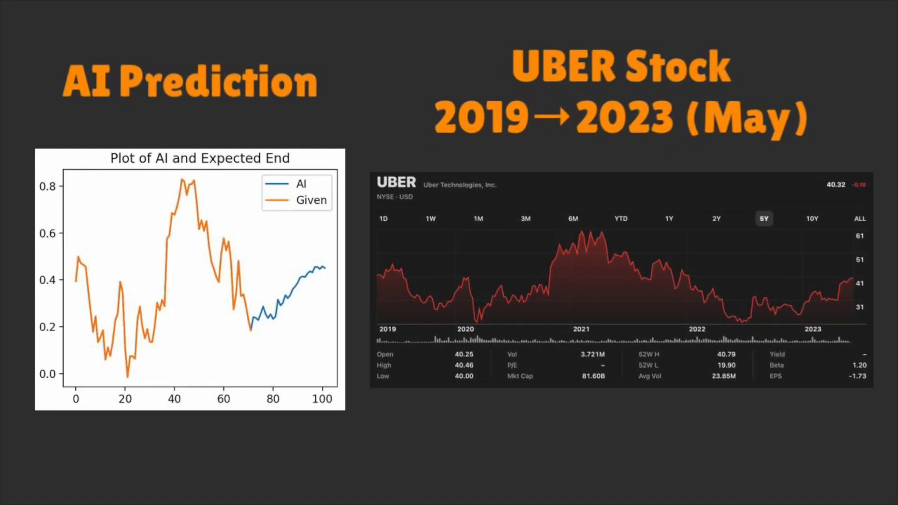